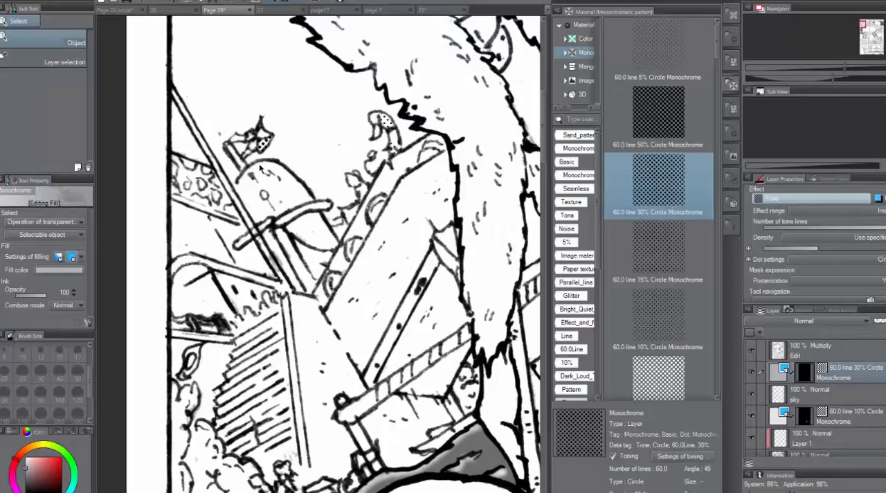
# Switch from Clip Studio Paint to the PaigeeWorld profile showing the posted manga pages.
pyautogui.click(16, 20)
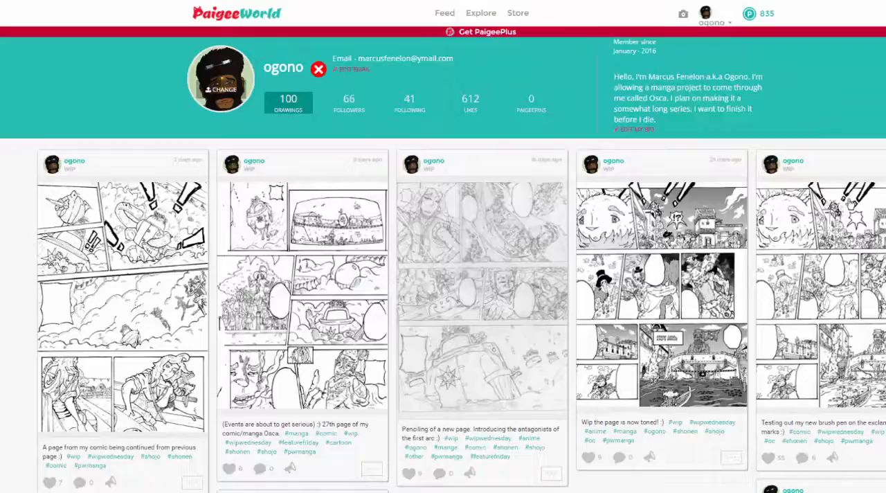
pyautogui.scroll(-3)
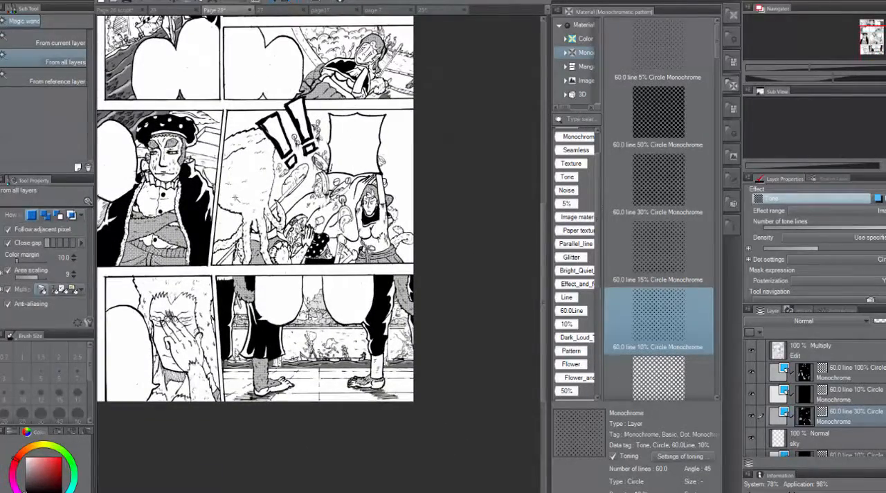
# Check the toned panels and add an 'objectstone' layer above the screentone layers.
pyautogui.scroll(-3)
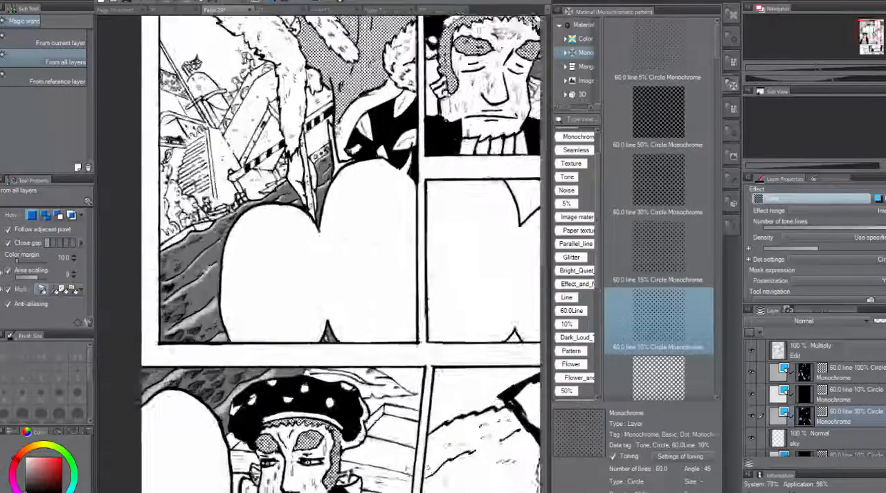
pyautogui.click(120, 9)
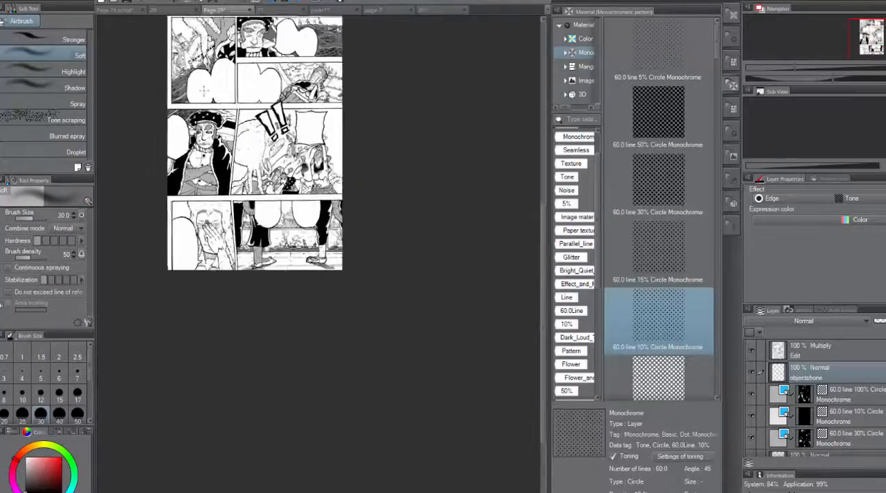
pyautogui.click(31, 189)
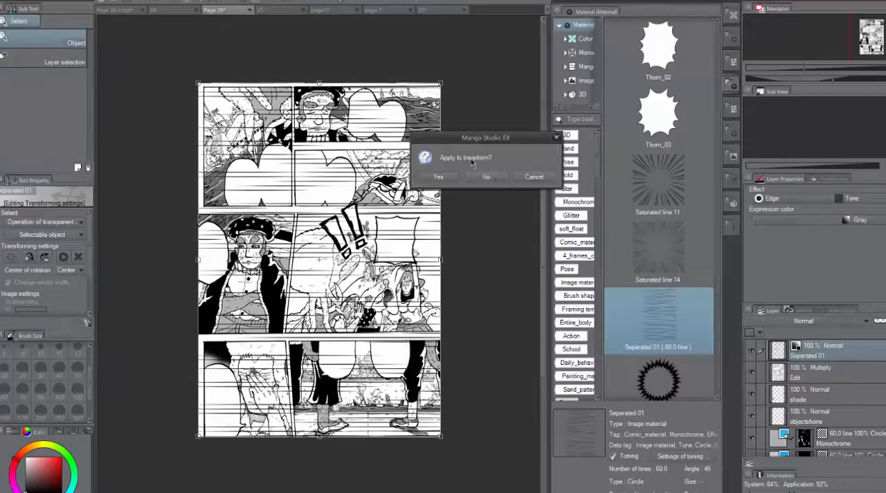
# Confirm Yes to apply the transform to the Separated 01 line screentone.
pyautogui.click(437, 176)
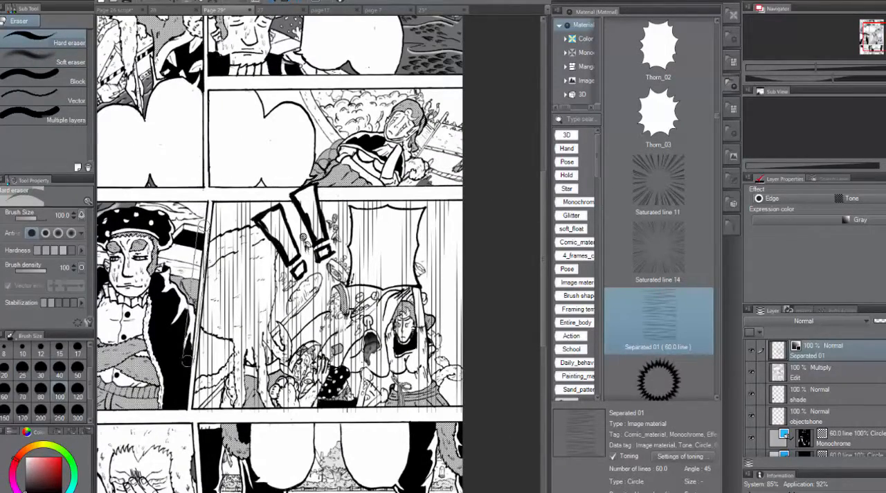
# Erase the line tone outside the exclamation panel and add a 'white' layer above Separated 01.
pyautogui.scroll(3)
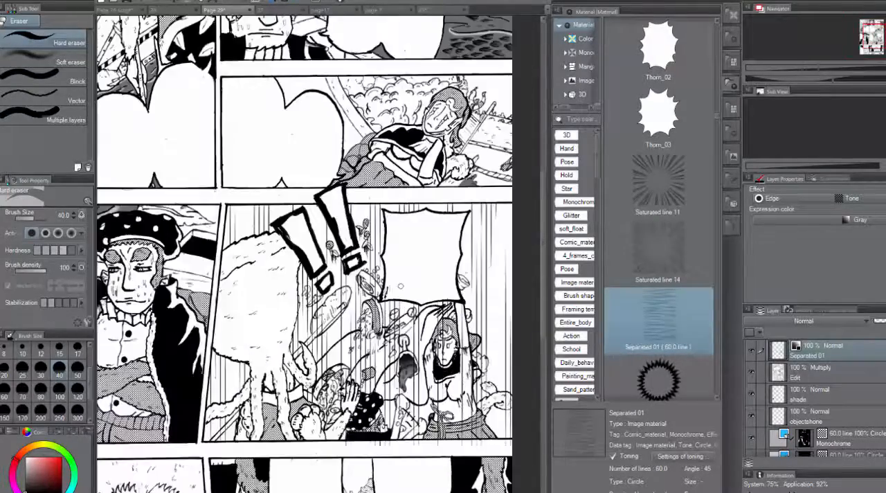
pyautogui.scroll(-3)
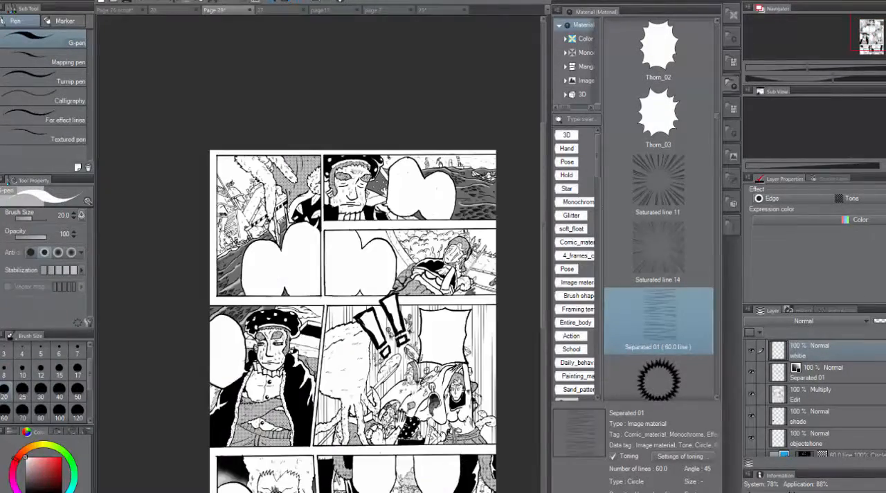
pyautogui.scroll(-3)
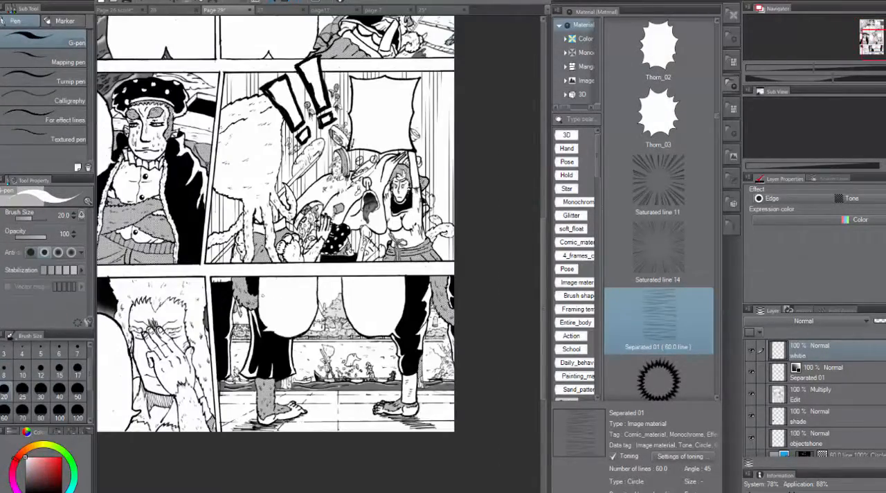